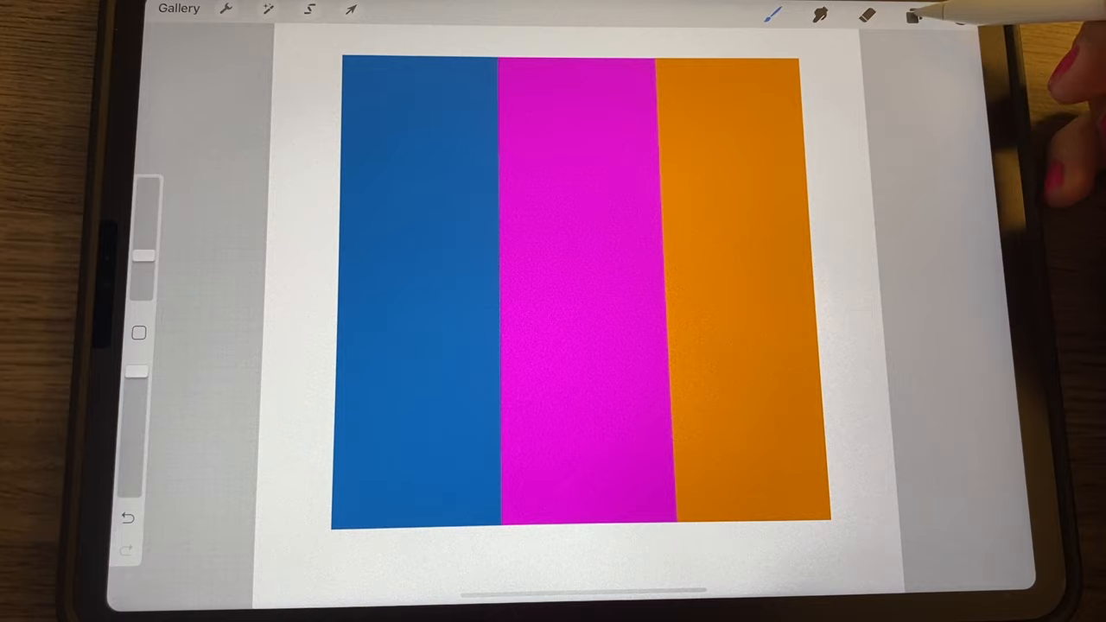
Apply a 40 percent Gaussian Blur so the three stripes melt together and fade at the edges
left_click(915, 14)
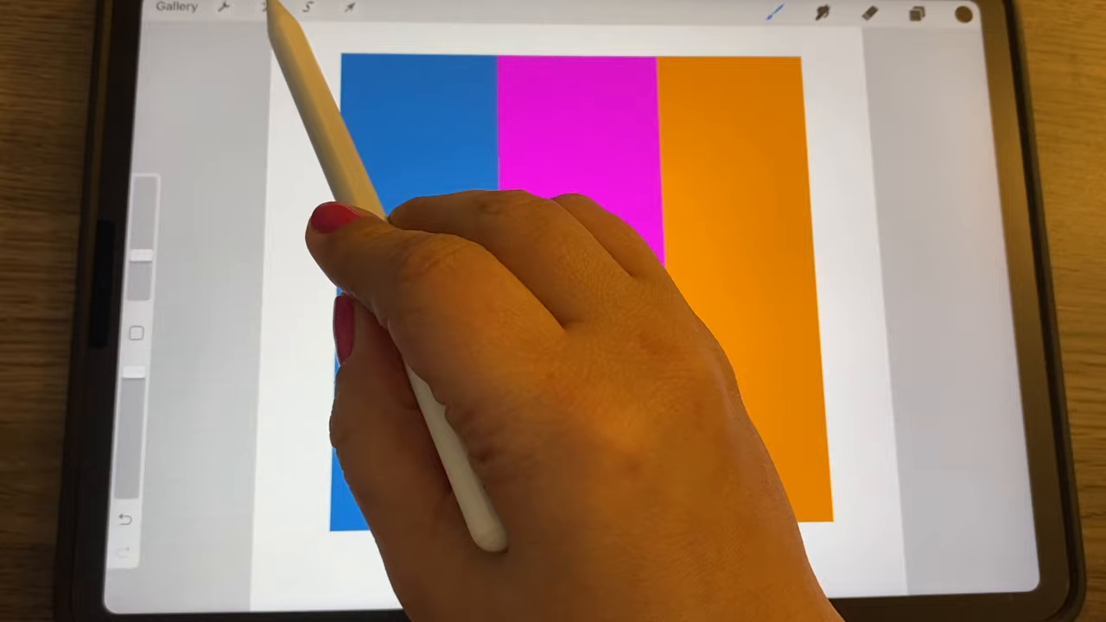
left_click(268, 11)
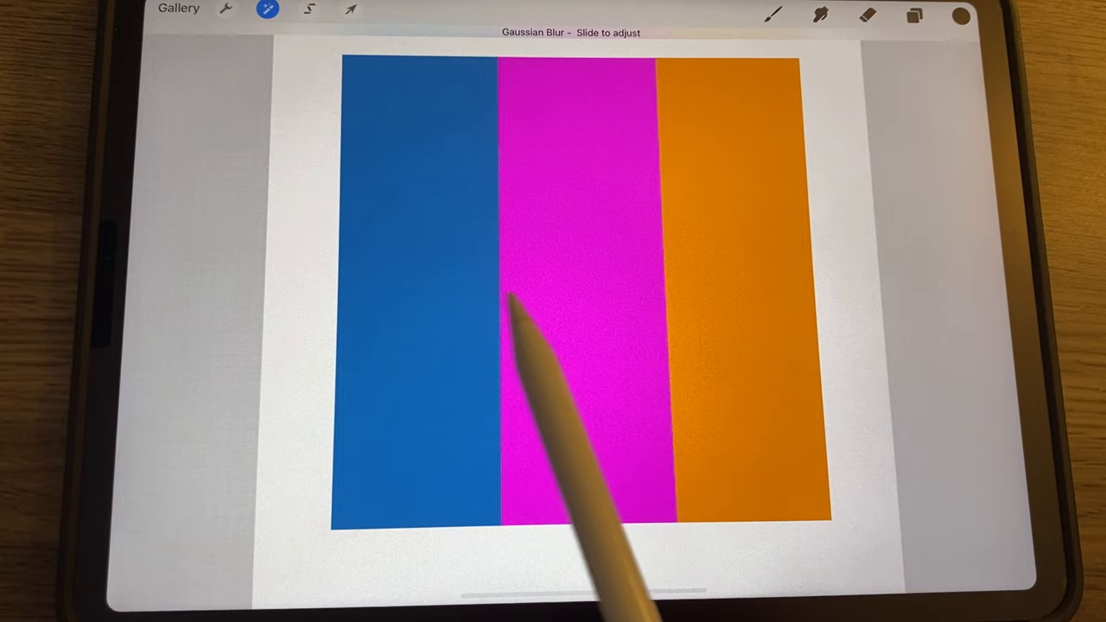
left_click_drag(510, 303, 786, 407)
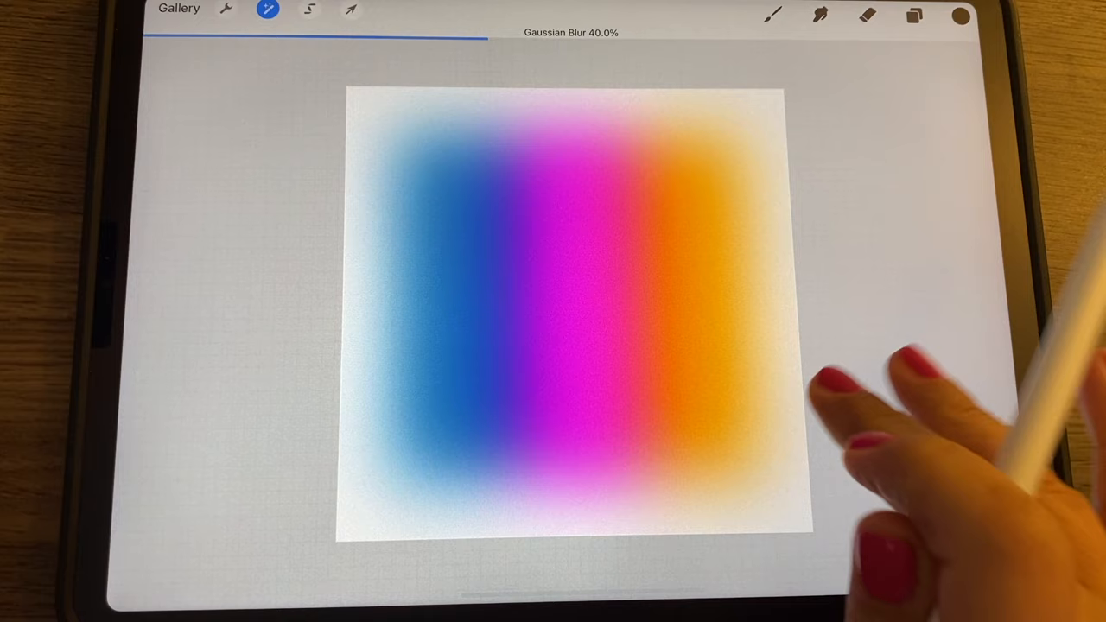
left_click(914, 14)
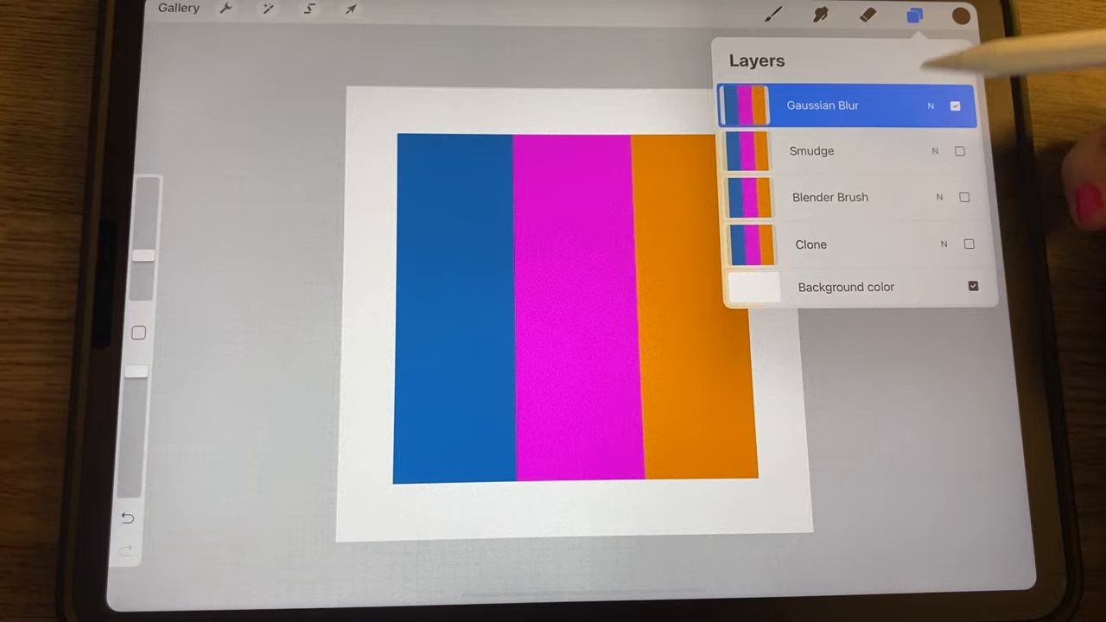
Gaussian-blur the Gaussian Blur layer's stripes into a smooth blue-magenta-orange gradient
left_click(266, 11)
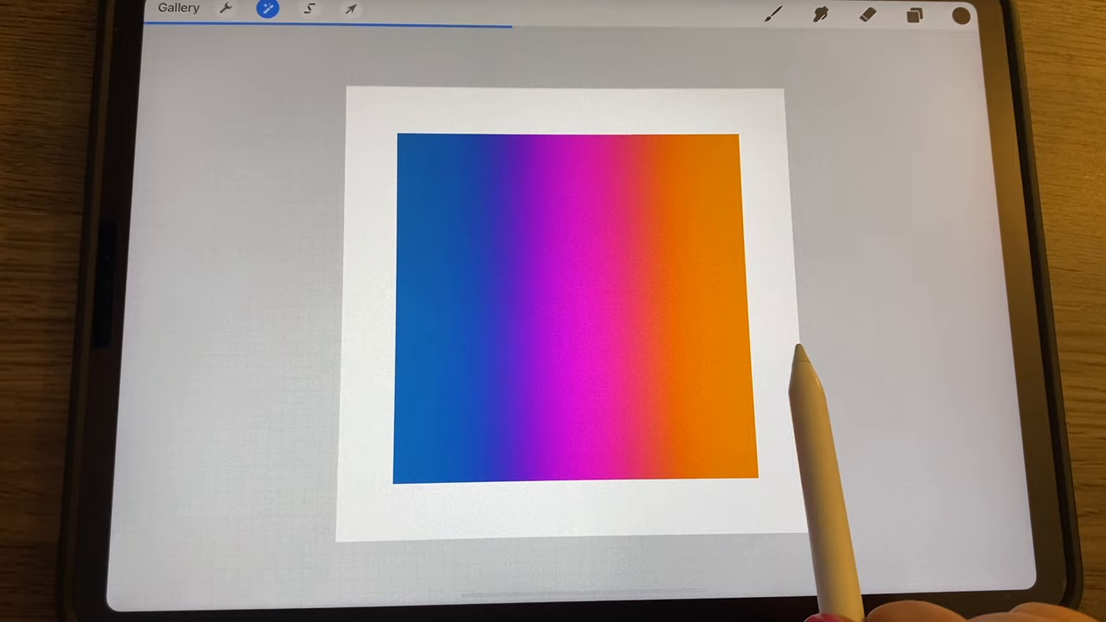
left_click(915, 14)
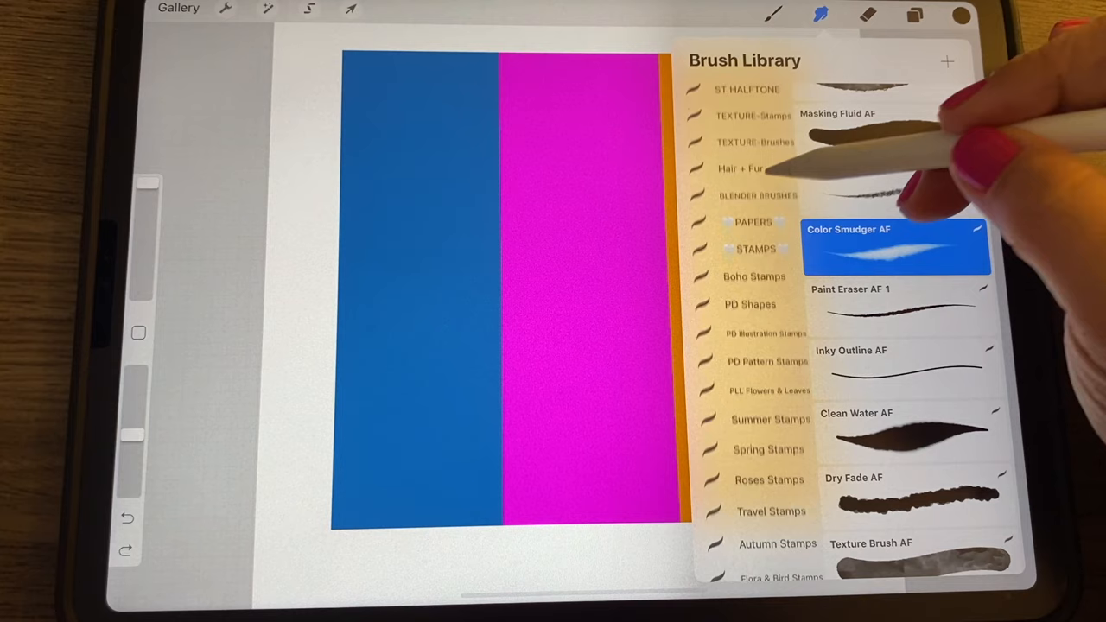
Choose the Color Smudger AF brush from the Smudge tool's brush library
scroll("down", 3)
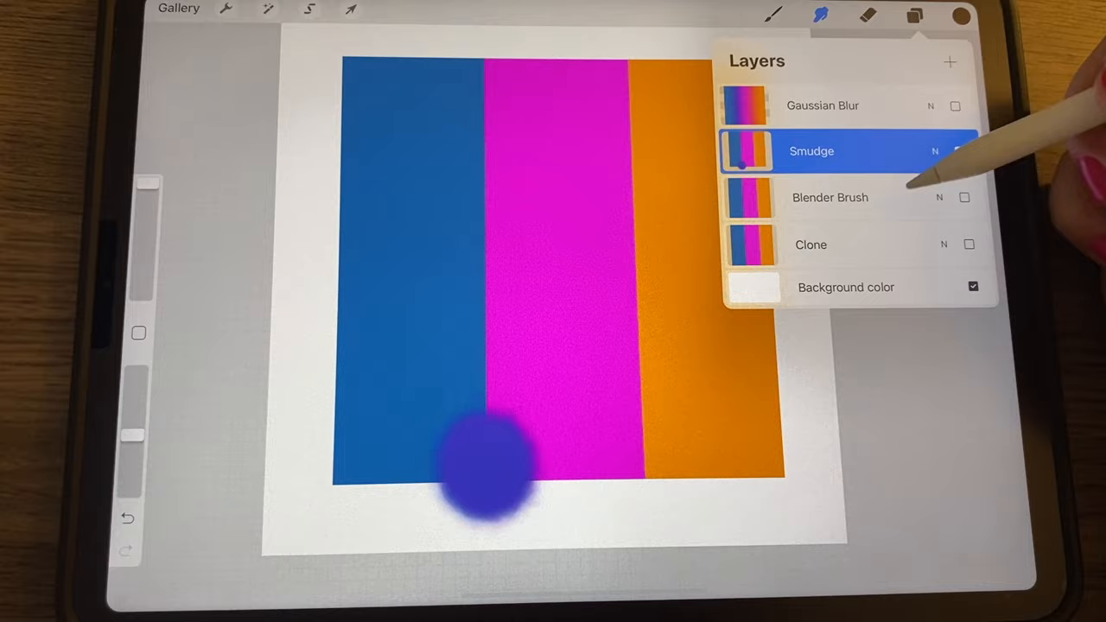
On the Smudge layer, smudge the magenta and orange stripes into a soft cloudy blend
left_click(813, 151)
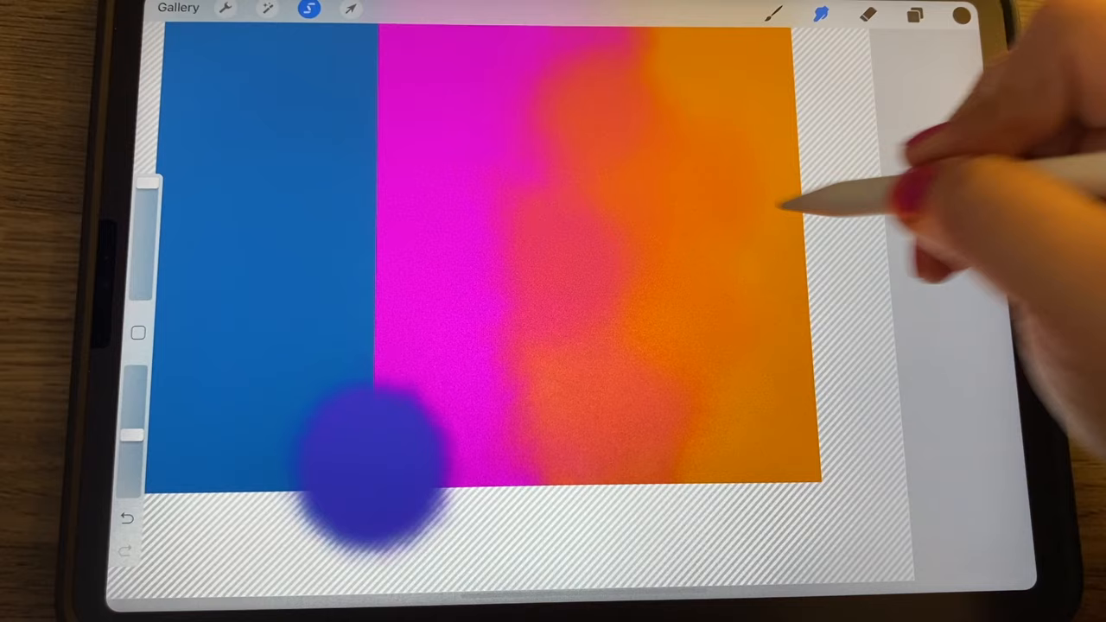
left_click(915, 14)
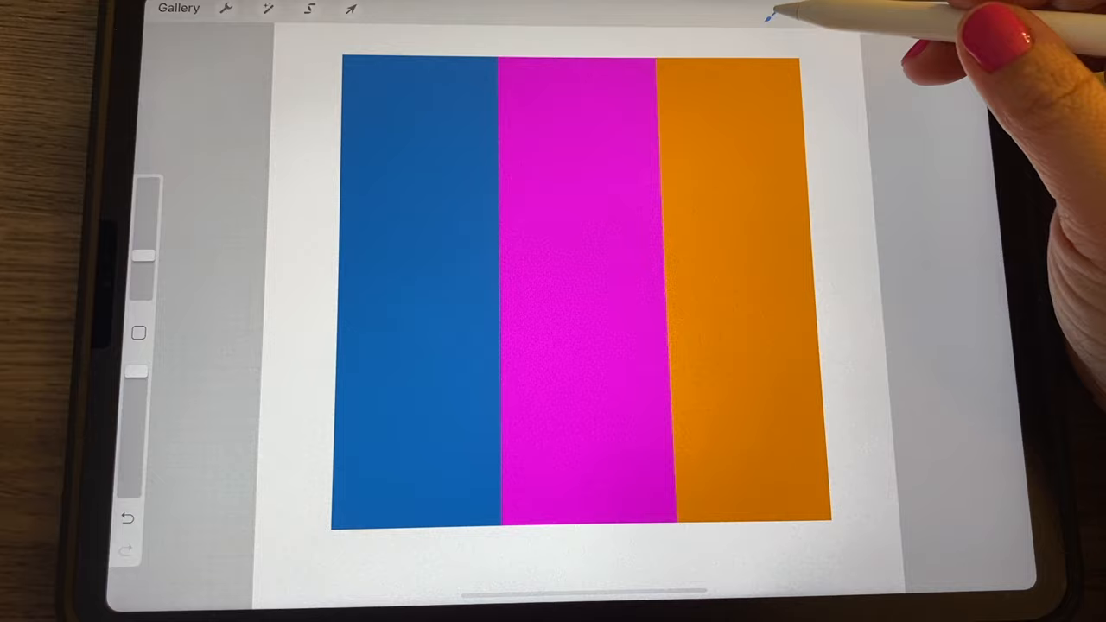
Paint magenta into orange with a grainy charcoal-style brush, then undo the stroke
left_click(773, 14)
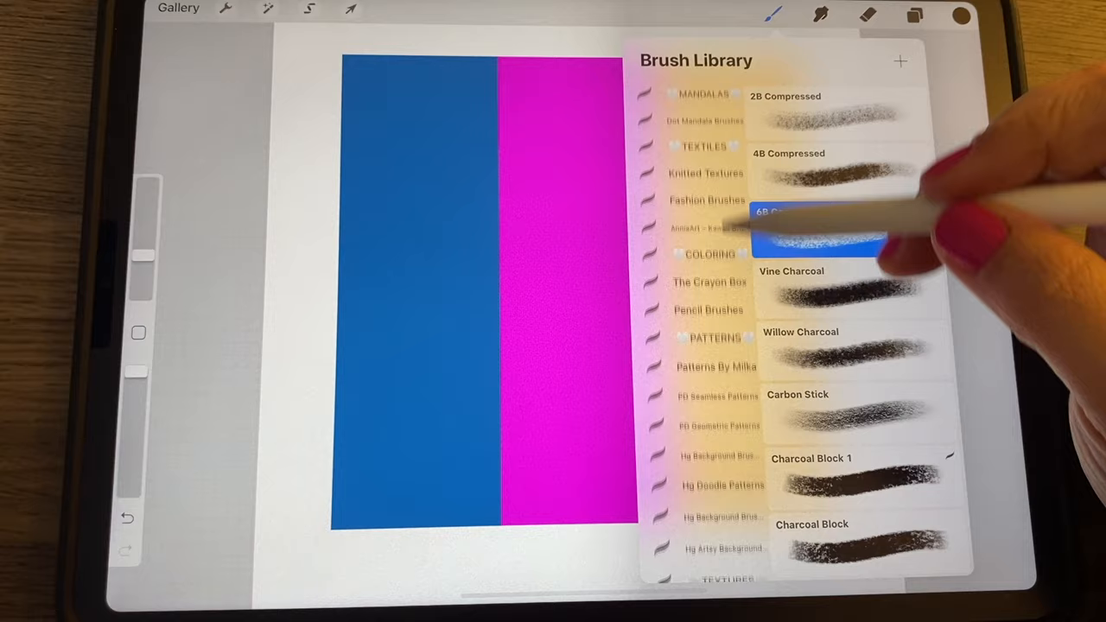
scroll("down", 3)
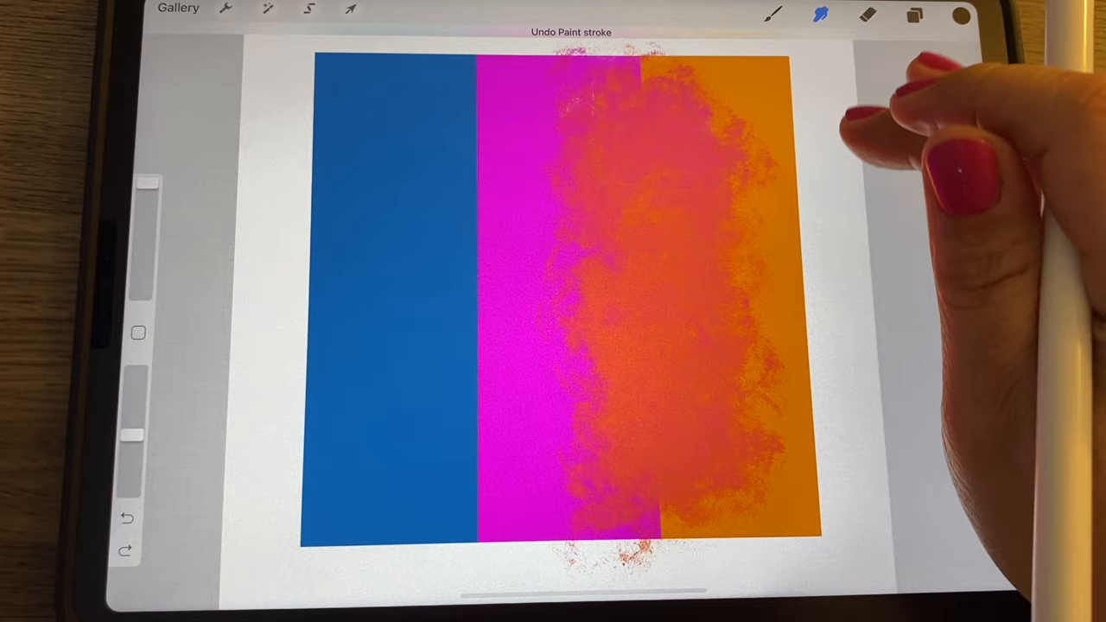
left_click(914, 14)
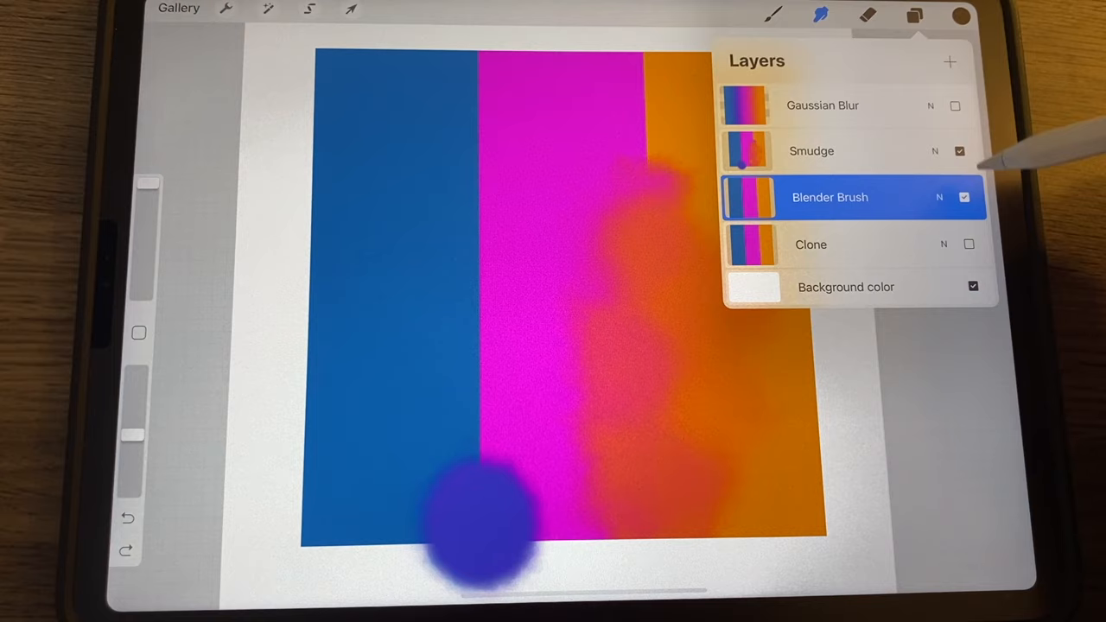
On the Blender Brush layer, stroke the boundaries into a smooth blue-magenta-orange gradient
left_click(771, 14)
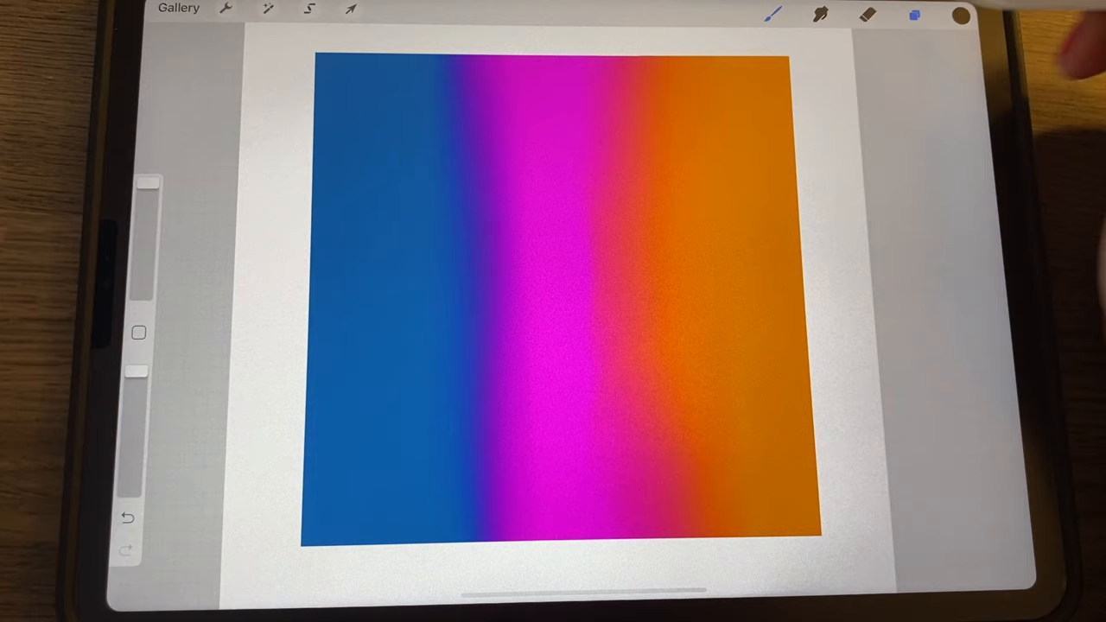
left_click(915, 14)
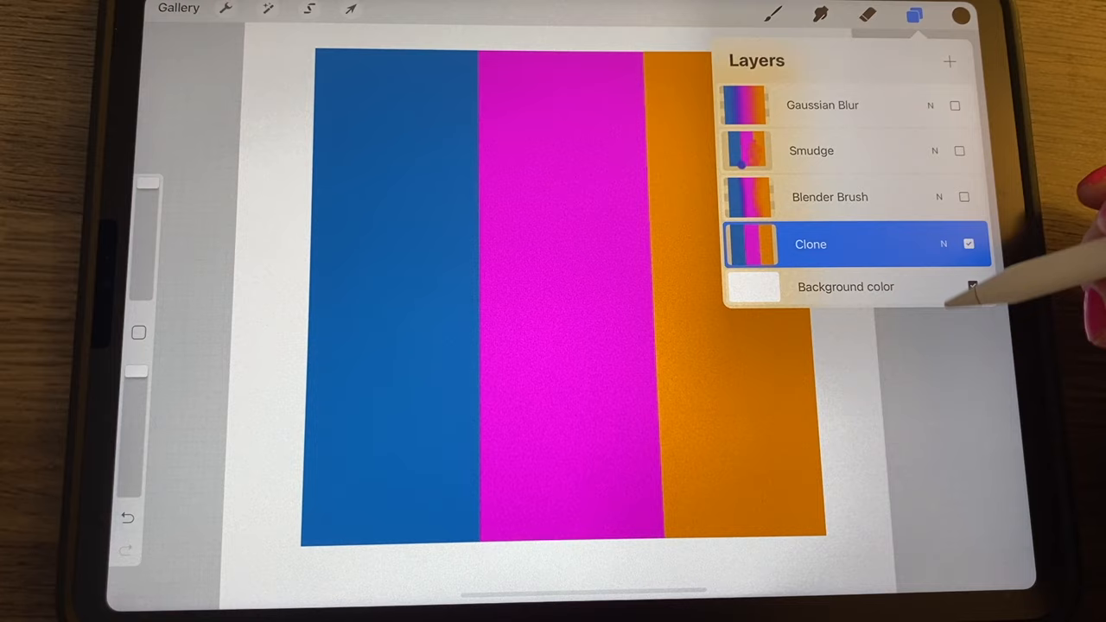
Start the Clone adjustment on the Clone layer and bring up the brush library
left_click(266, 11)
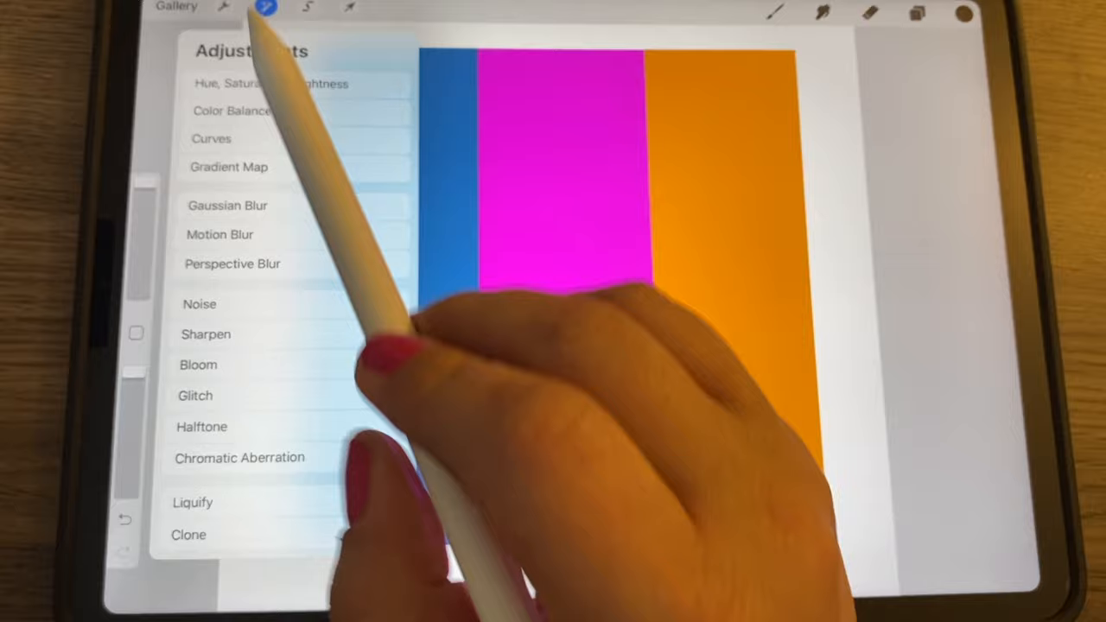
left_click(188, 536)
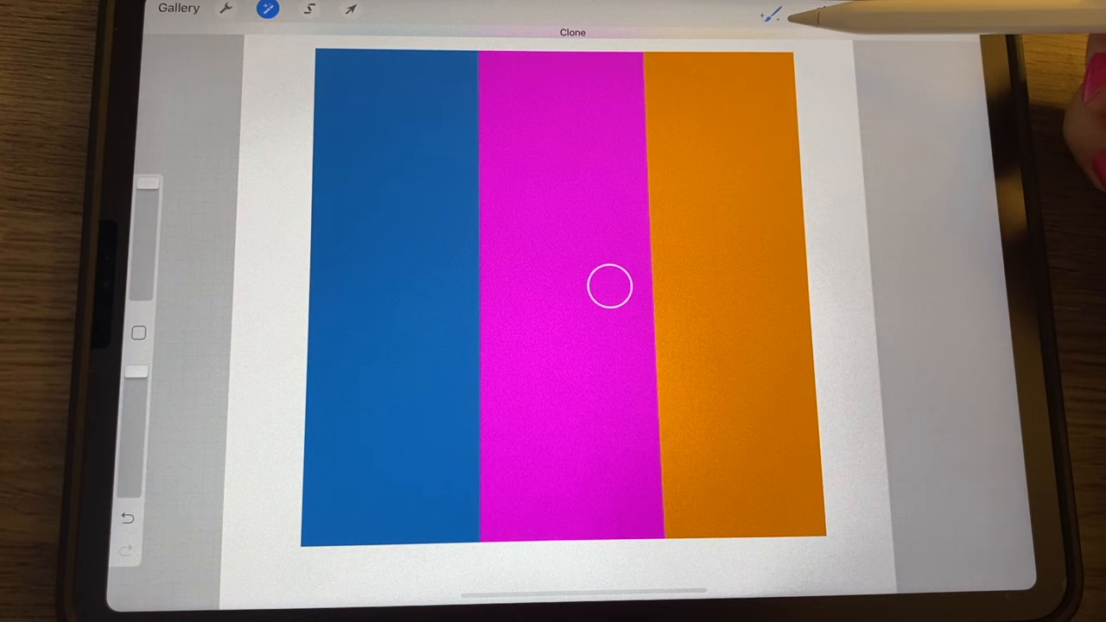
left_click(769, 12)
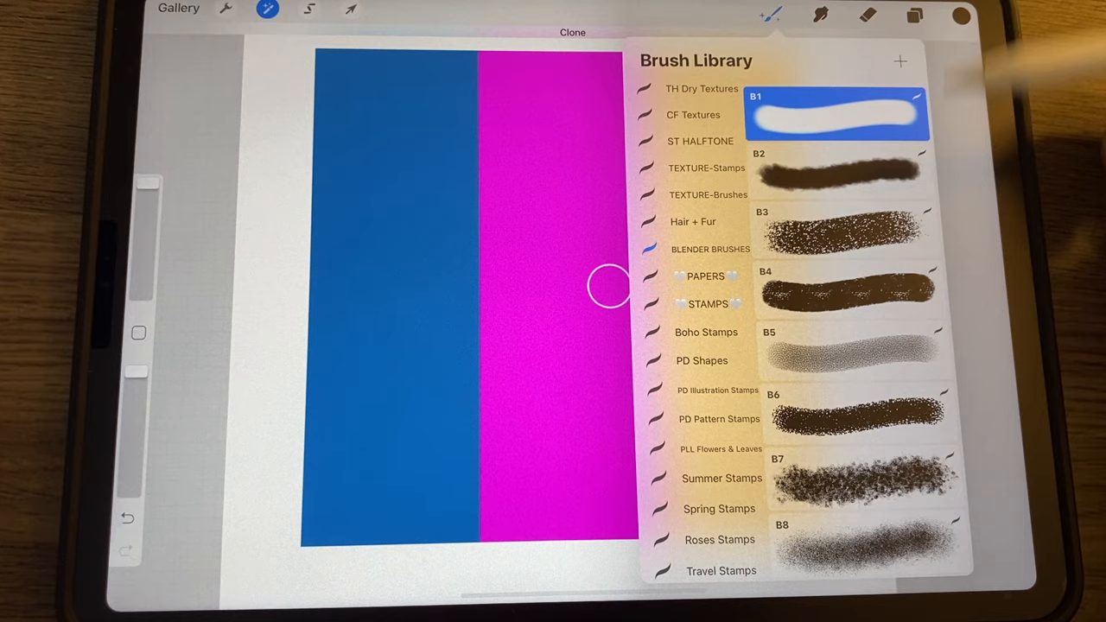